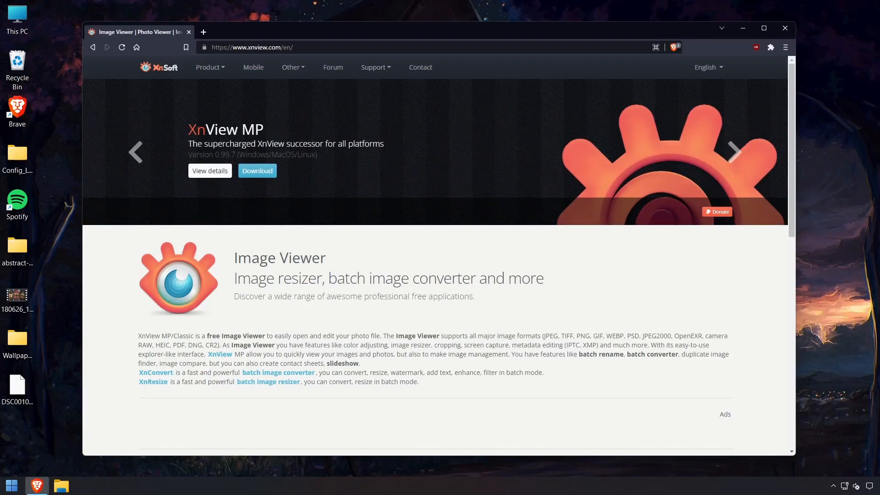
- Cycle the xnview.com slideshow through the featured XnSoft products
left_click(733, 152)
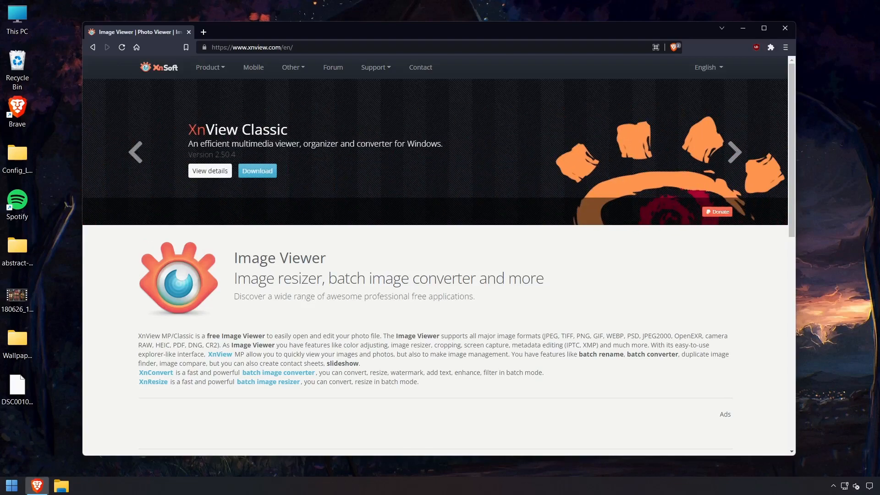
left_click(207, 67)
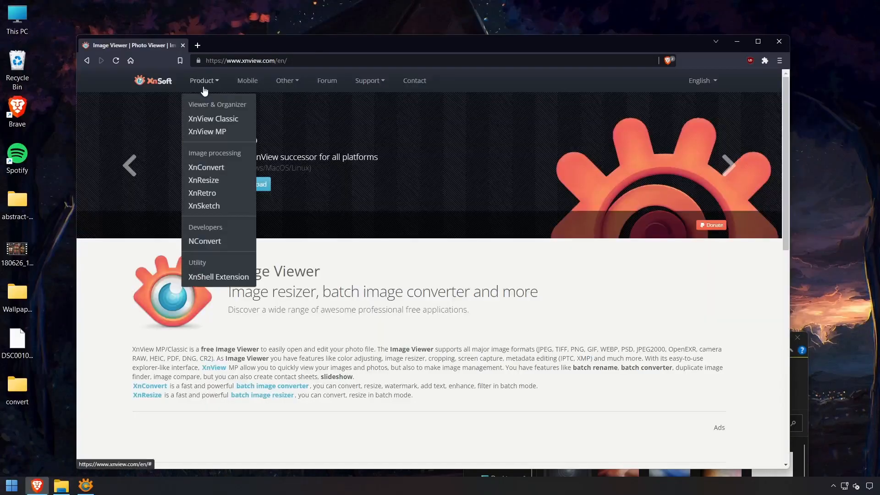
- Reach the XnConvert Windows 64-bit setup download and dismiss the installer Save As dialog
left_click(206, 166)
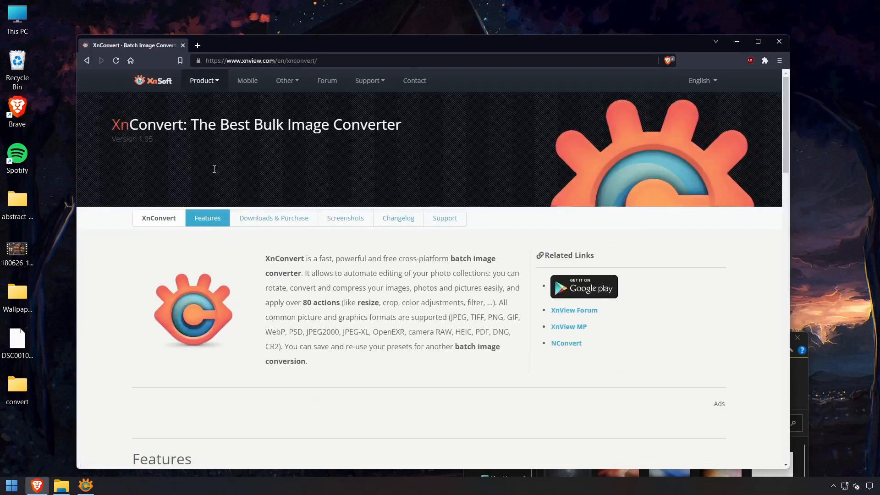
left_click(444, 218)
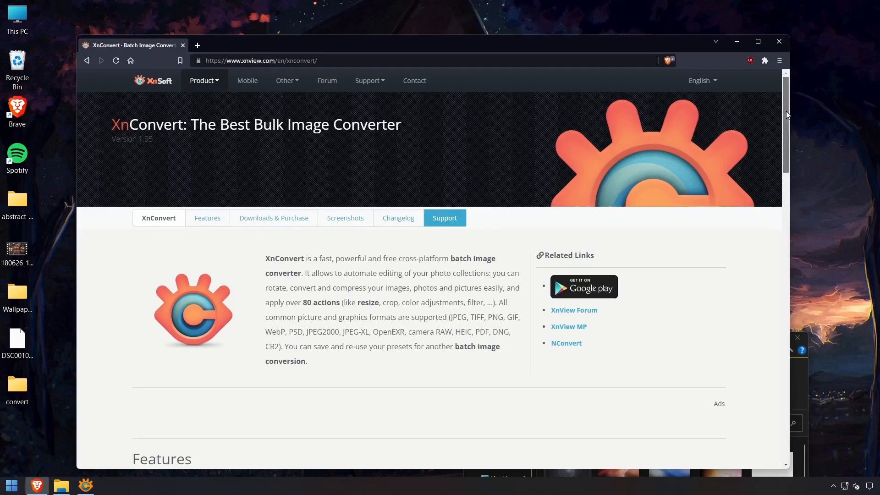
scroll("down", 3)
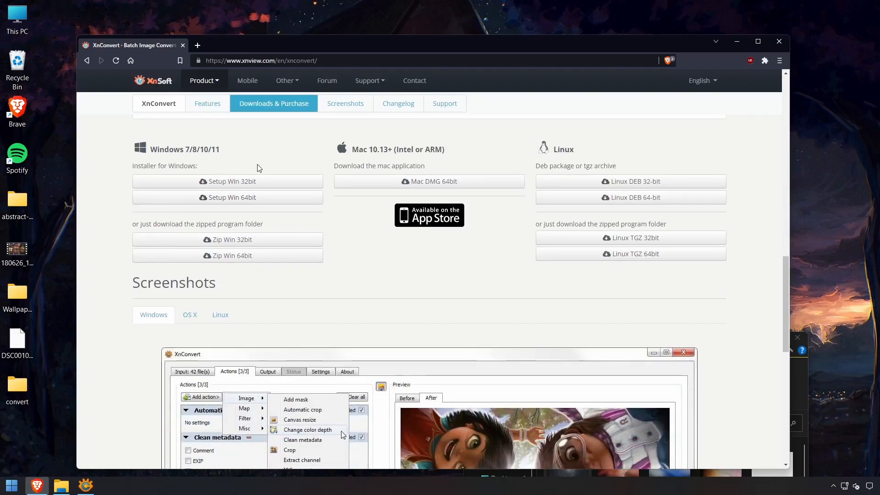
mouse_move(244, 201)
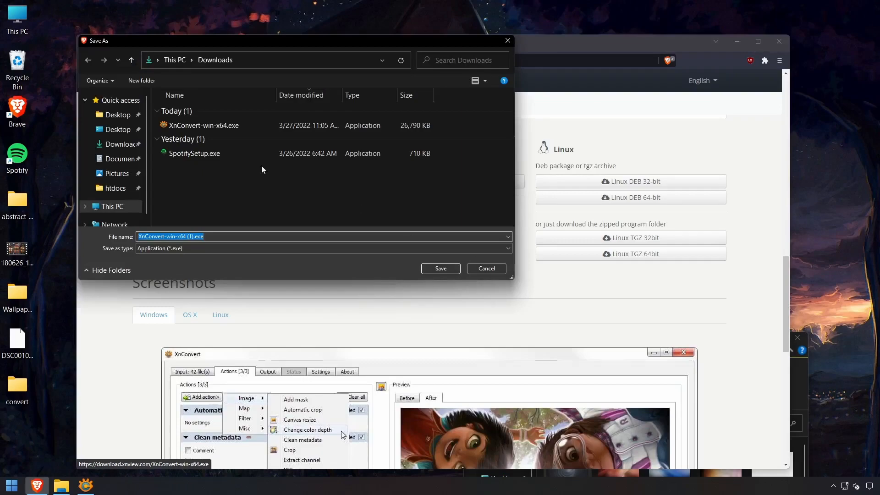
left_click(486, 269)
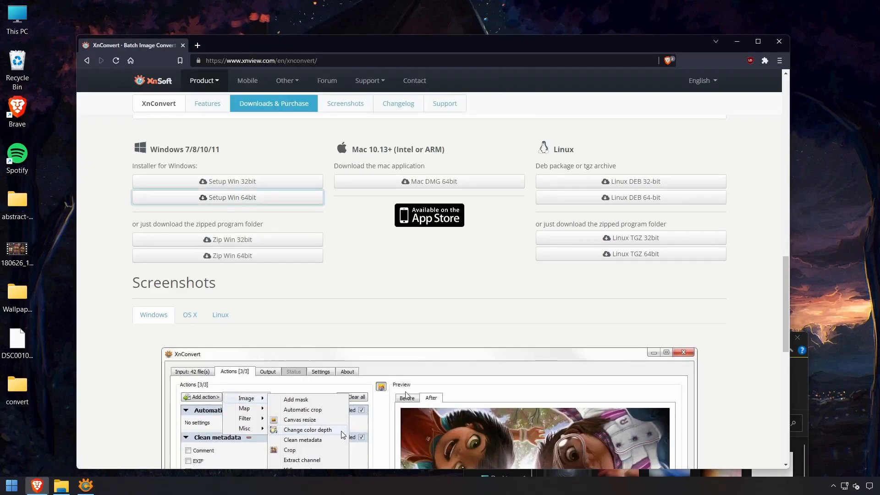
mouse_move(125, 428)
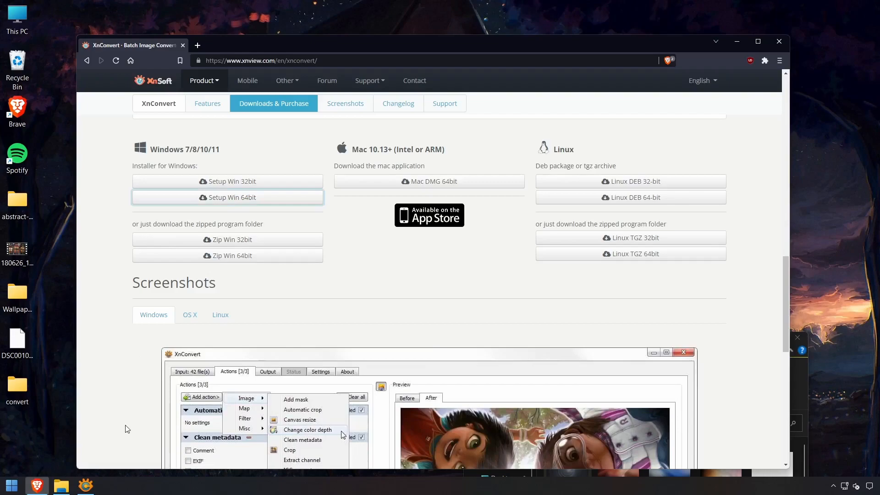
mouse_move(610, 139)
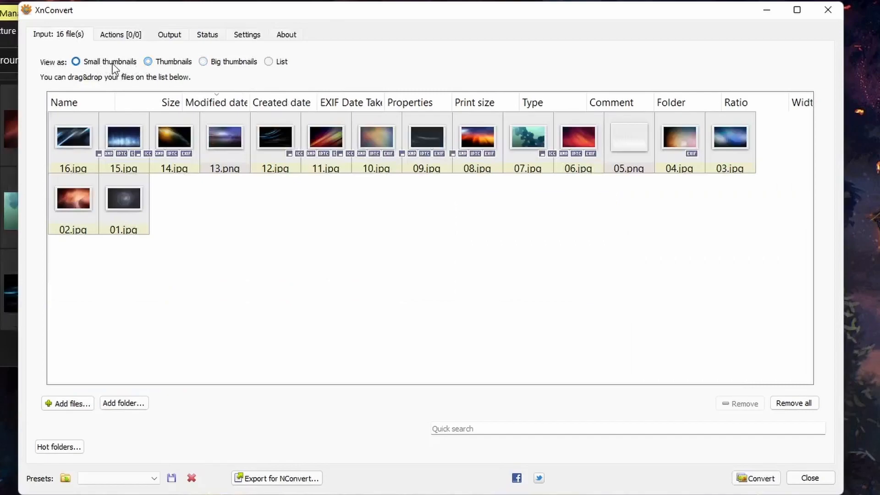
- Show the 16 wallpapers as a detailed list and move to the output destination settings
left_click(268, 61)
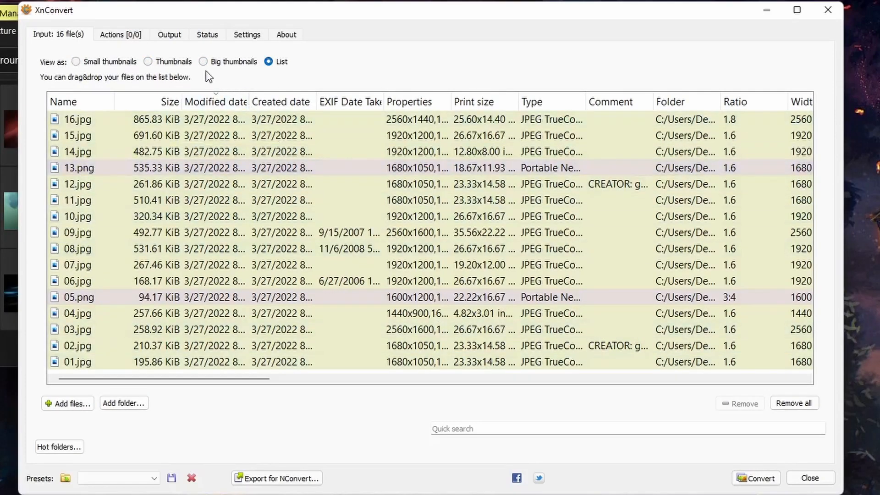
left_click(168, 34)
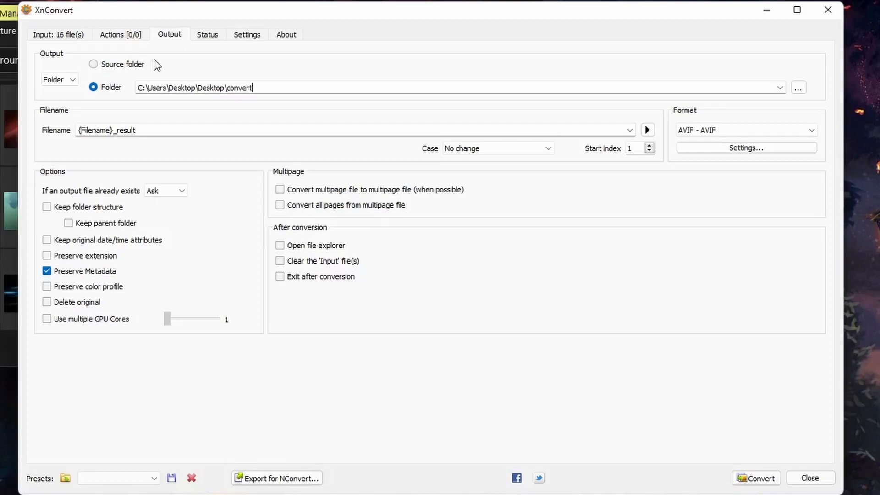
left_click(93, 65)
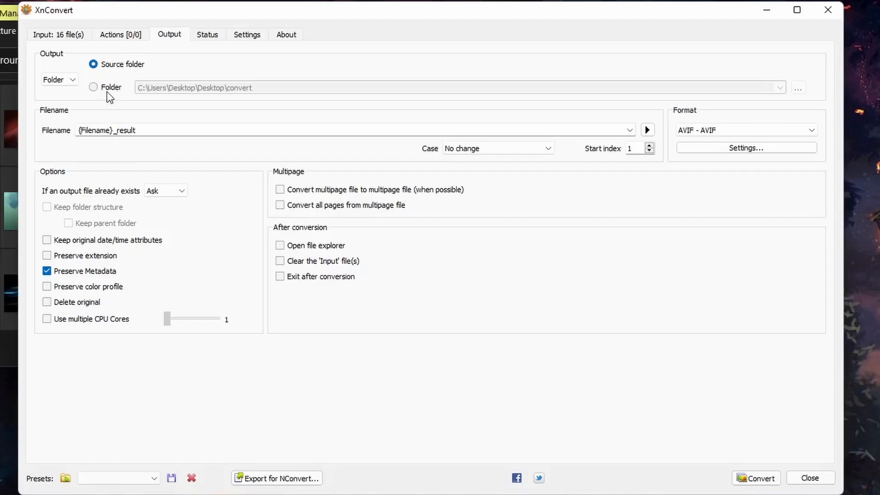
left_click(93, 87)
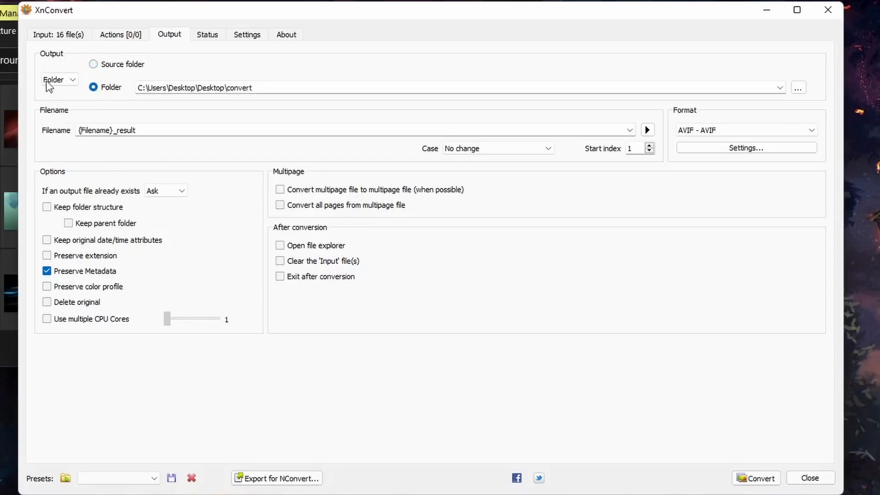
left_click(56, 79)
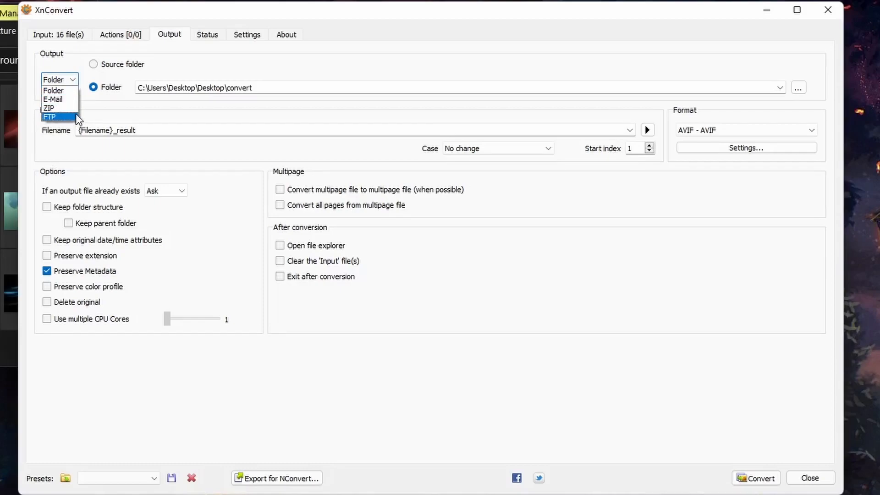
left_click(53, 90)
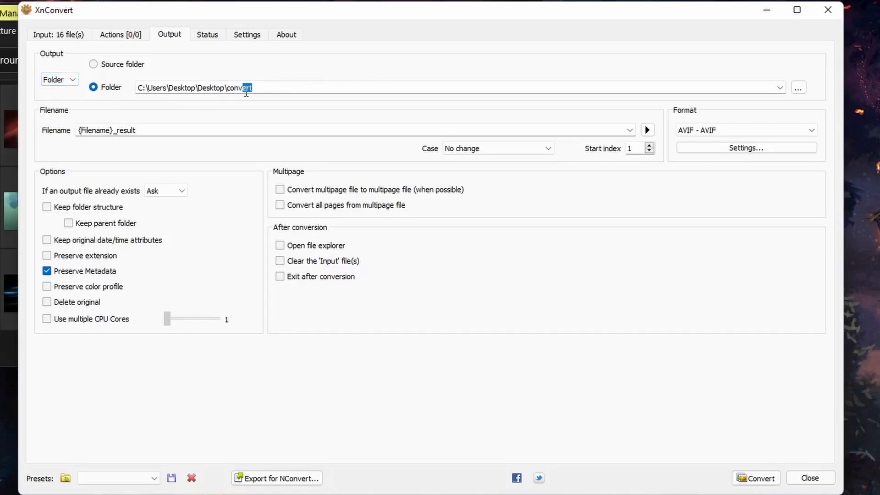
double_click(235, 88)
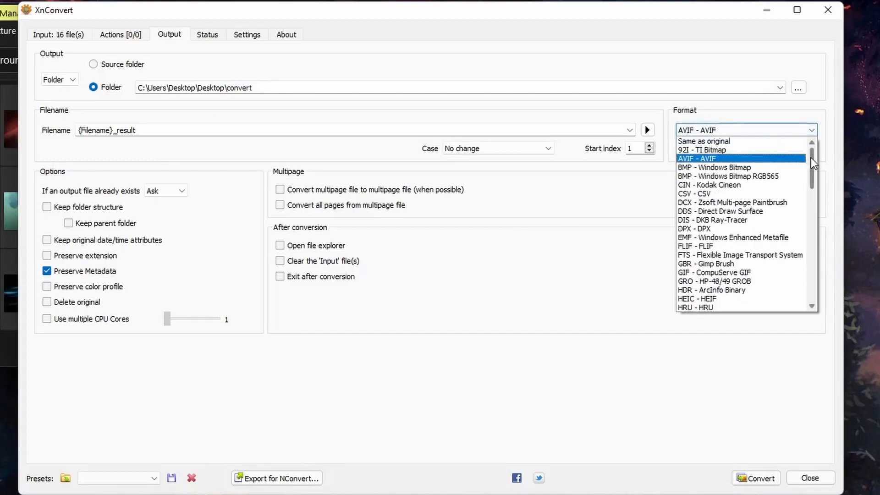
- Choose WEBP - WebP from the format list and bring up its write settings (Photo preset, quality 80)
scroll("down", 3)
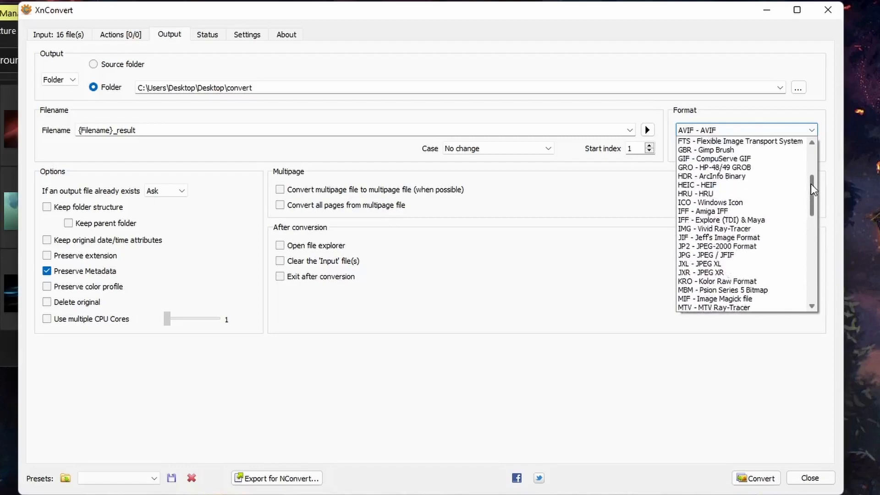
scroll("down", 3)
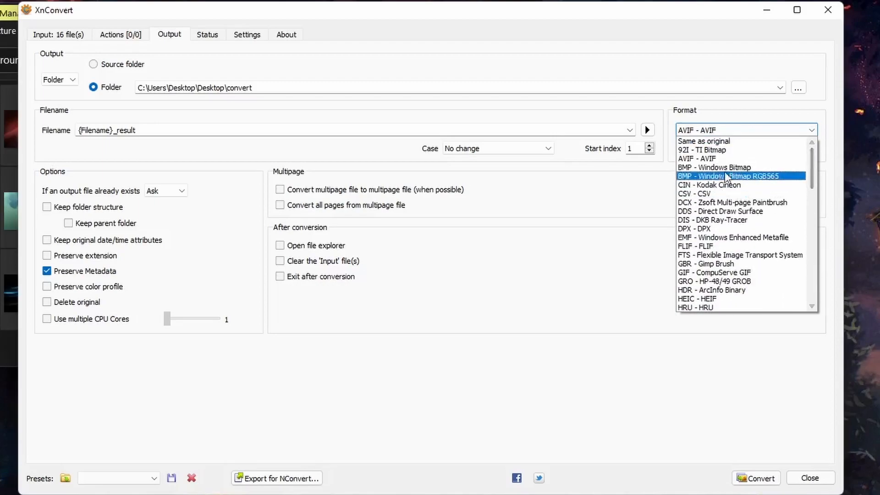
mouse_move(726, 167)
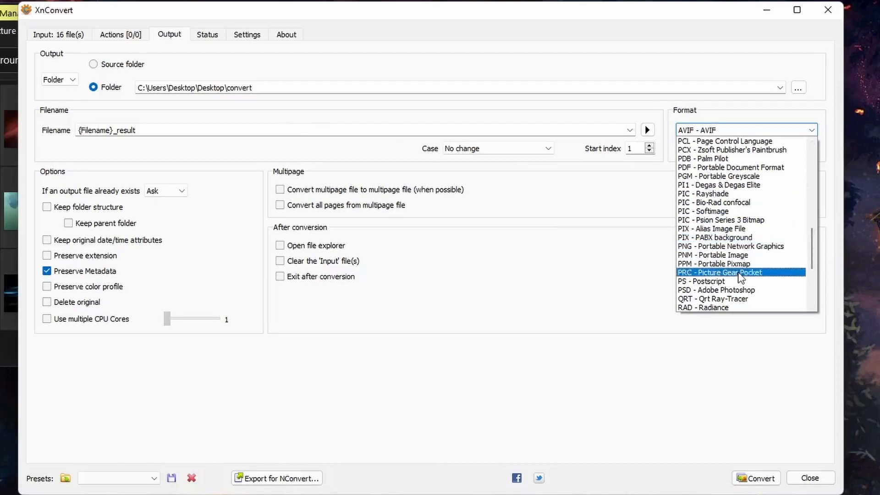
scroll("down", 3)
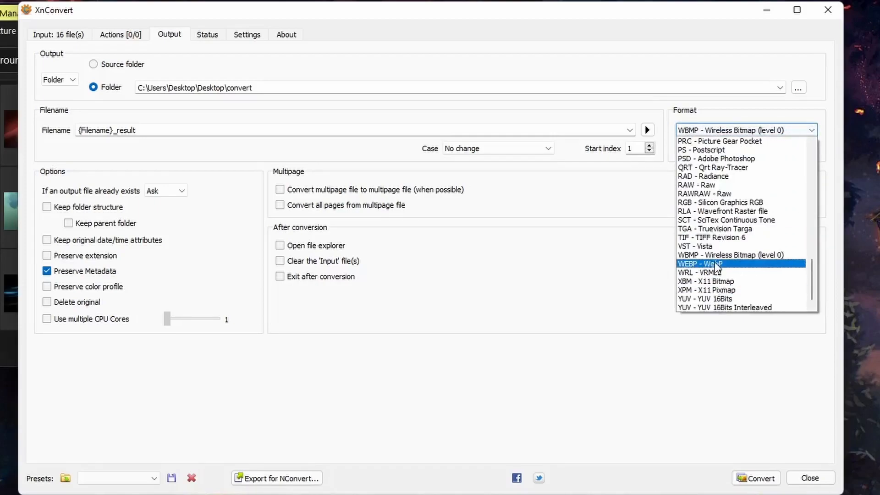
left_click(699, 263)
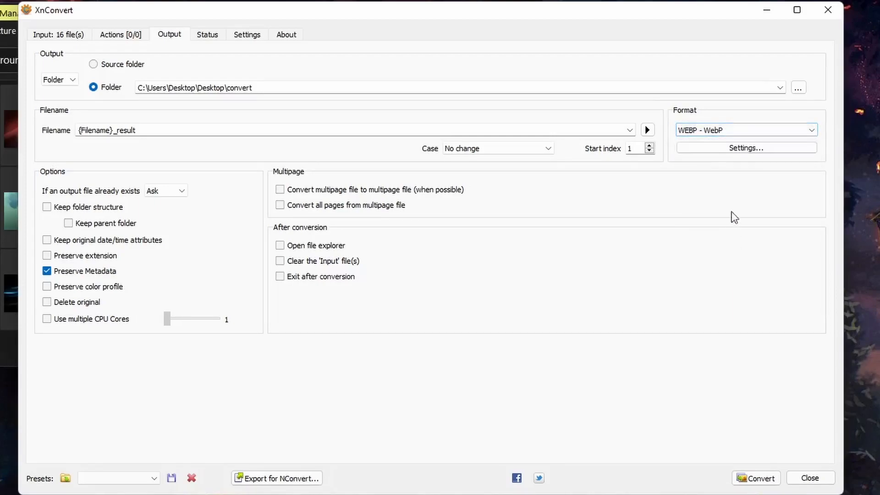
left_click(746, 147)
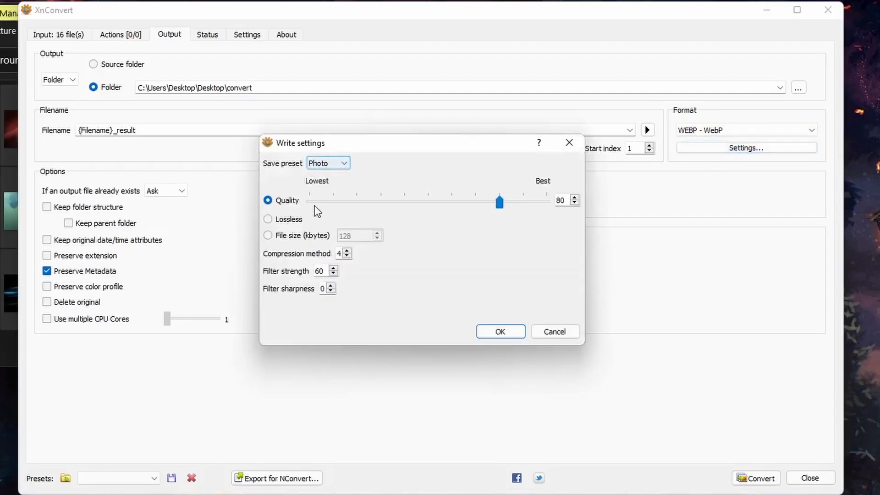
left_click(328, 163)
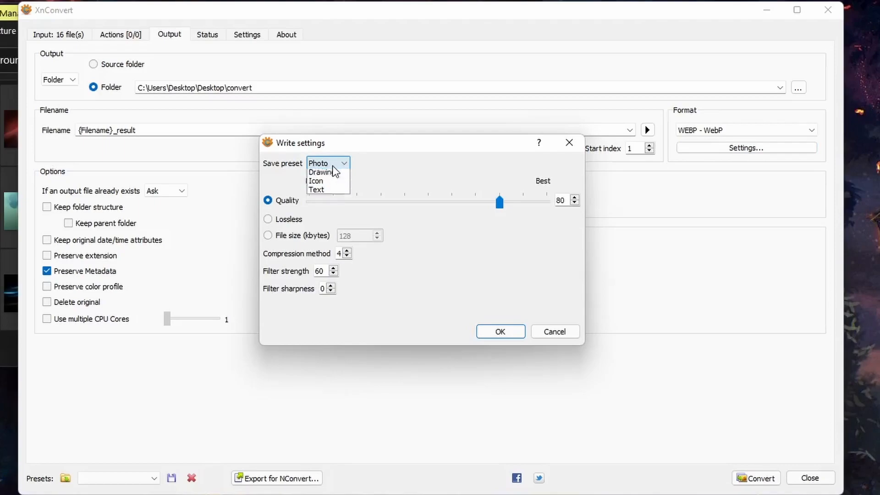
left_click(328, 163)
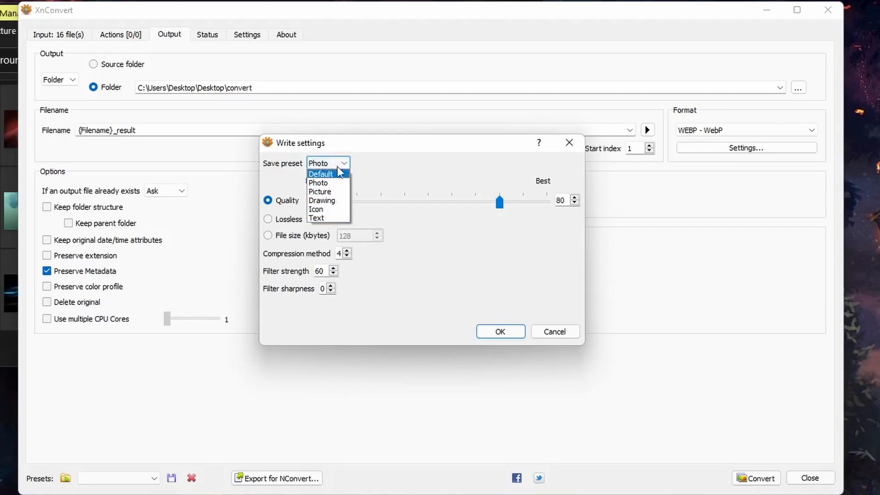
left_click(318, 182)
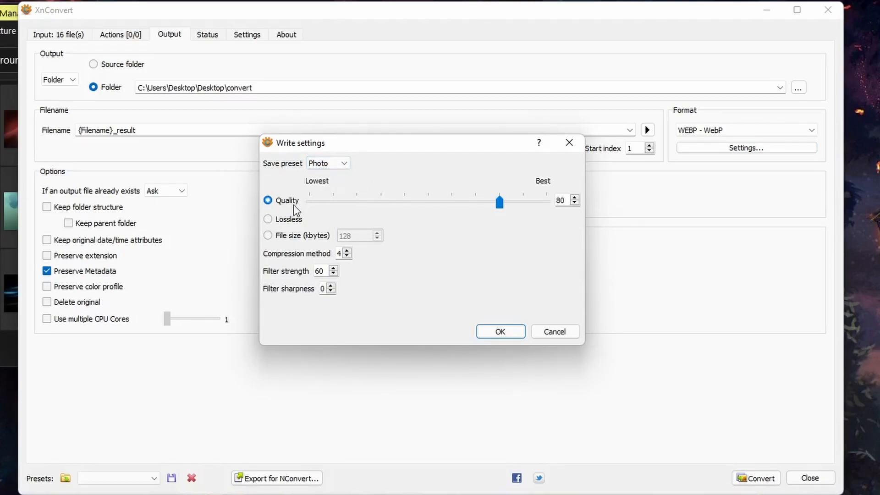
mouse_move(613, 214)
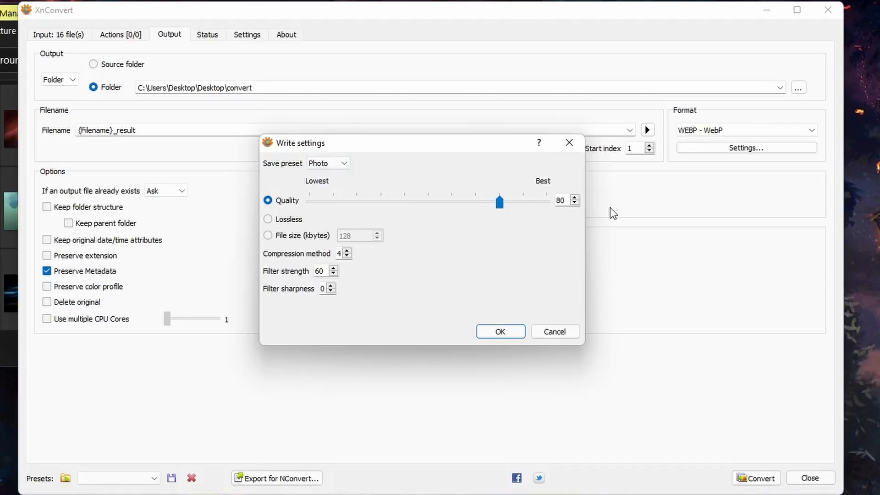
left_click(268, 219)
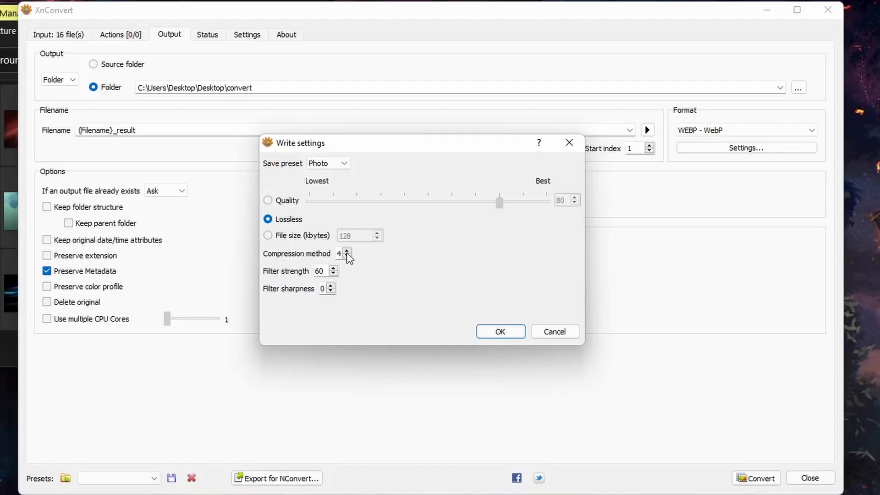
left_click(268, 200)
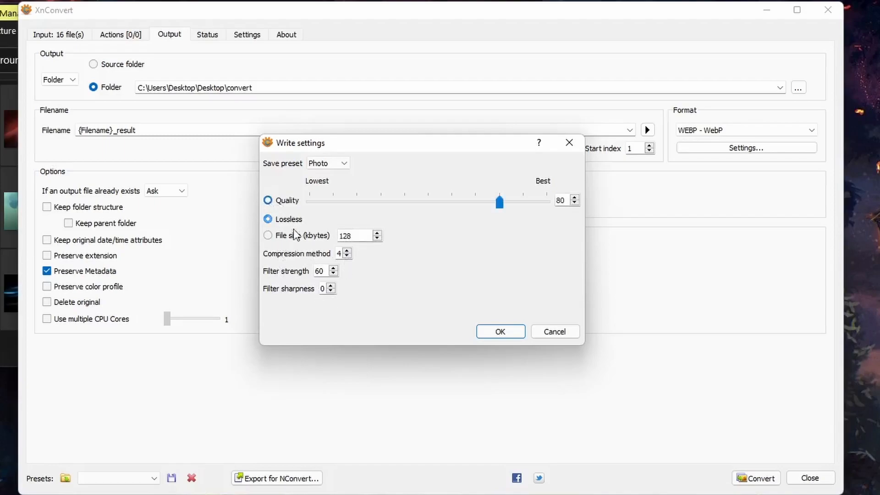
left_click(269, 201)
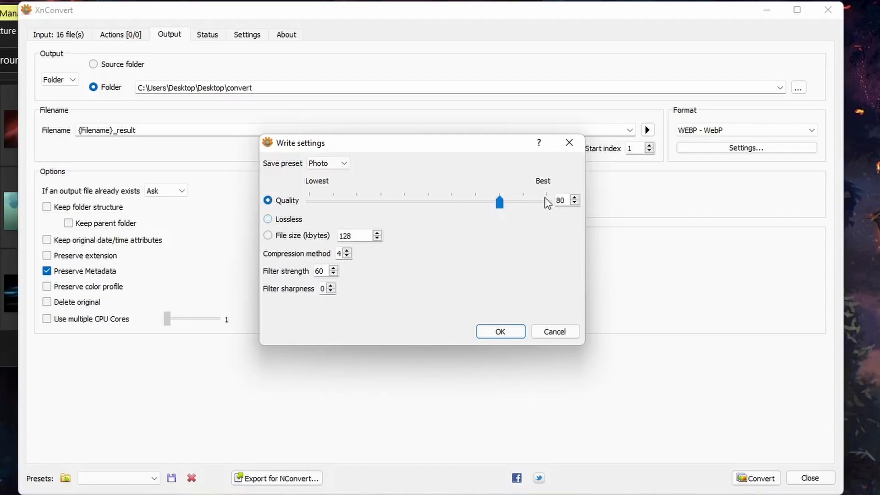
left_click(499, 331)
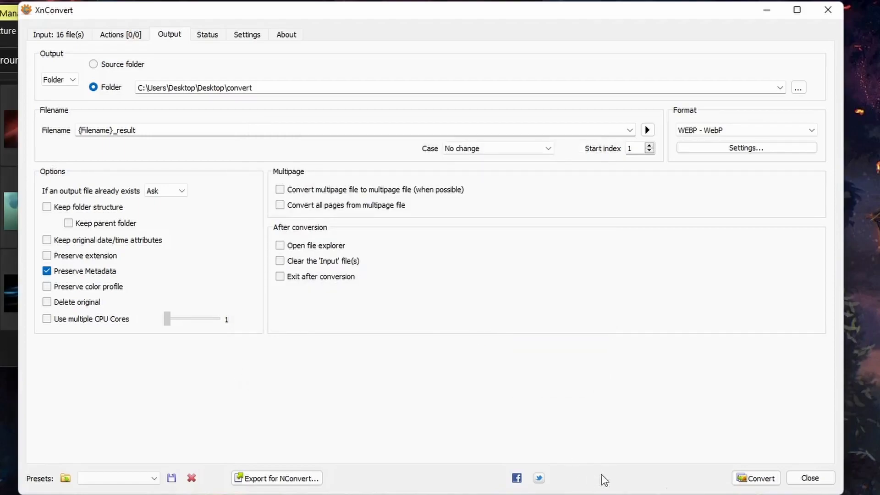
left_click(755, 479)
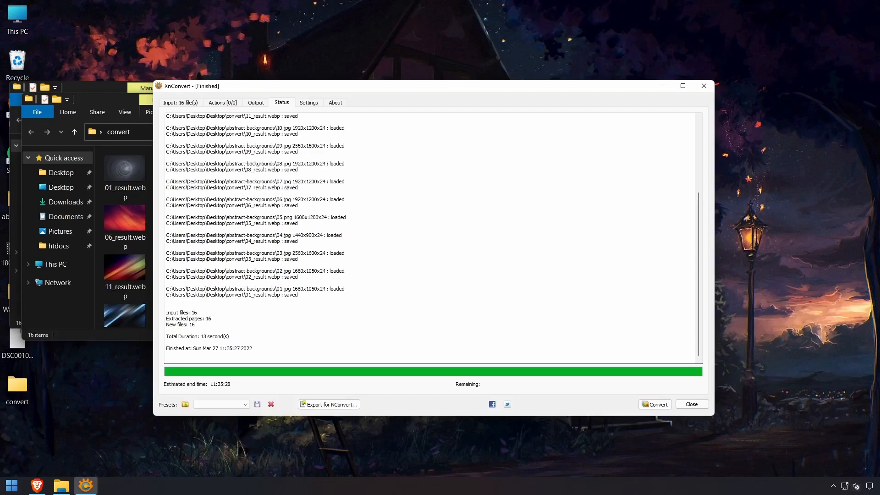
- Return to the input list of the 16 original wallpapers after the WebP conversion
left_click(181, 102)
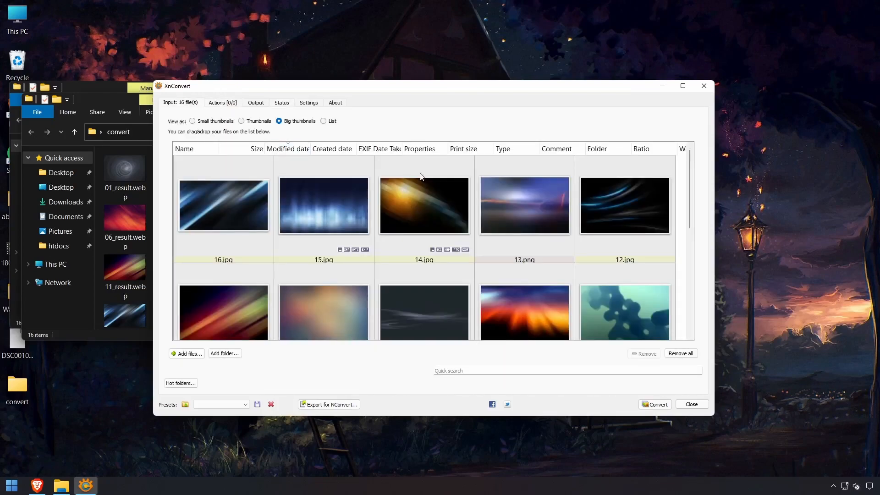
- Clear the converted wallpapers and pick PNG as the output format for DSC00105.psd
left_click(679, 353)
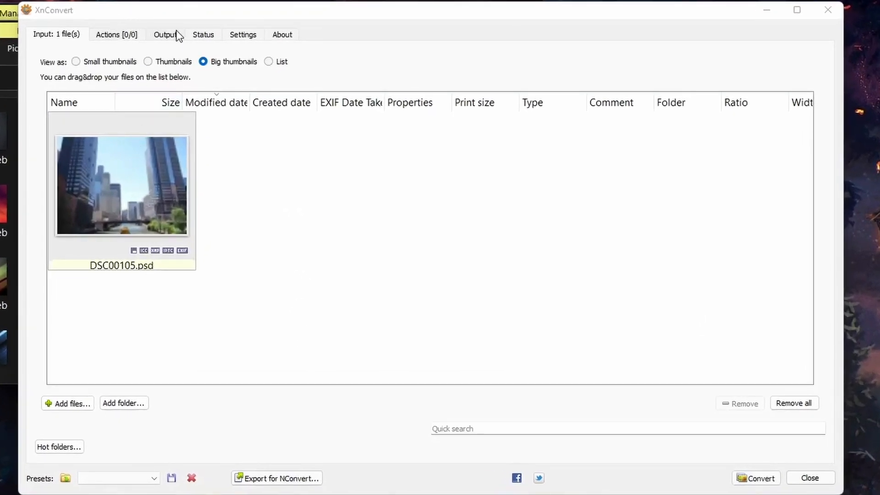
left_click(165, 34)
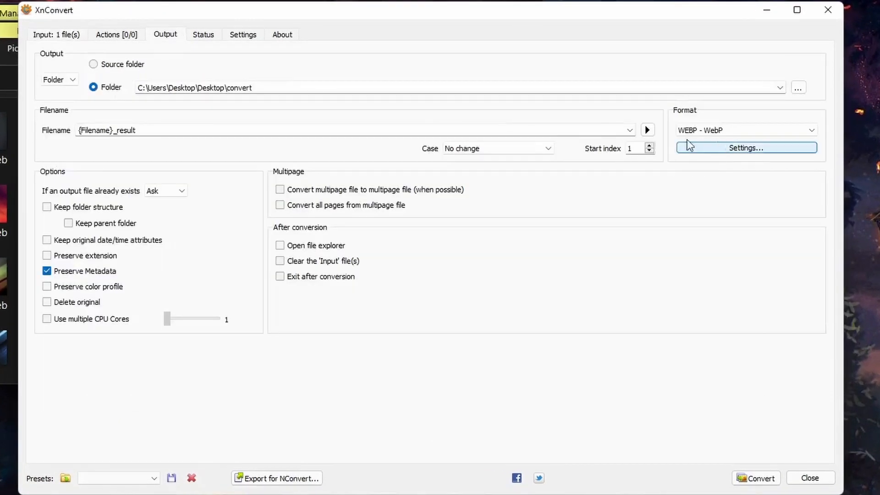
left_click(744, 130)
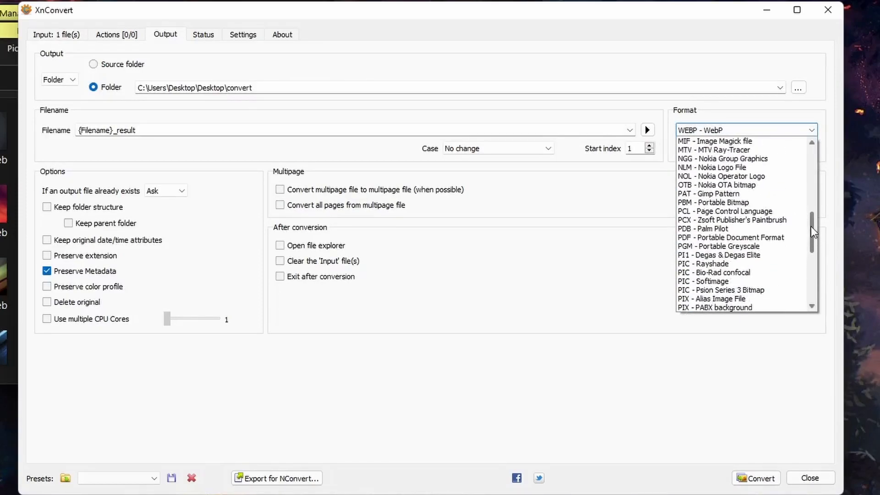
scroll("down", 3)
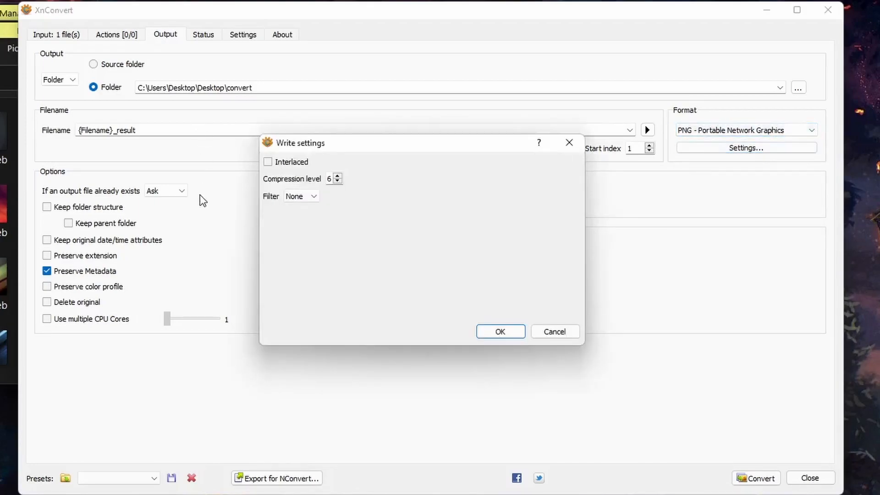
mouse_move(555, 357)
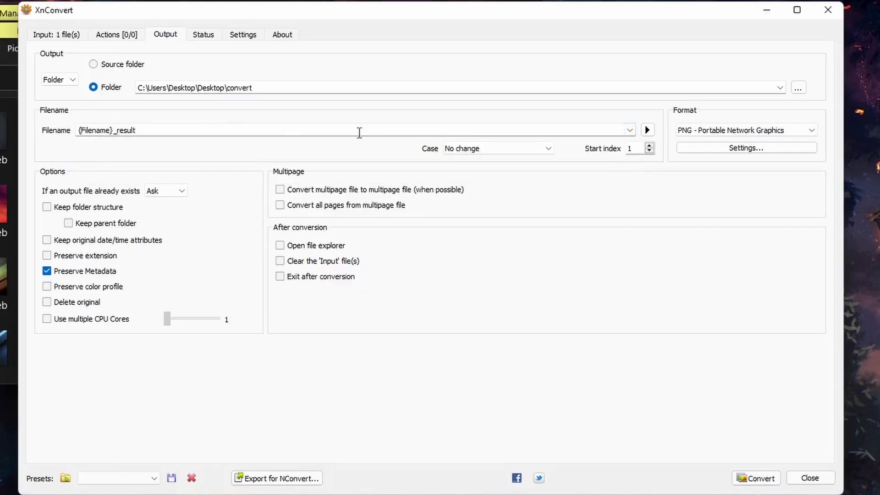
- Review the file name pattern and case options, leaving them unchanged before converting
left_click(628, 129)
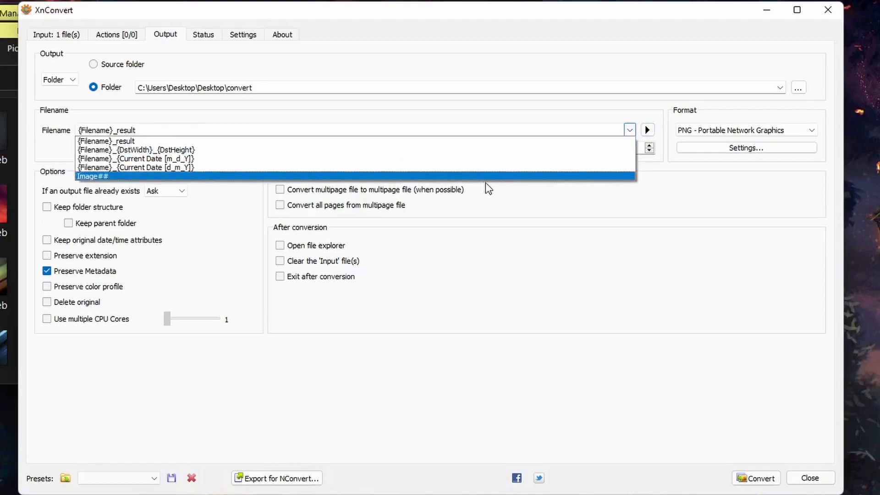
mouse_move(491, 129)
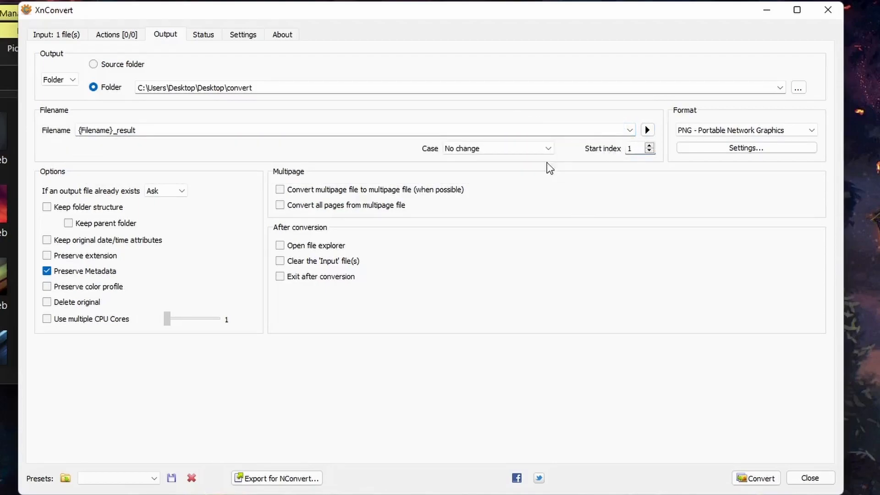
left_click(496, 148)
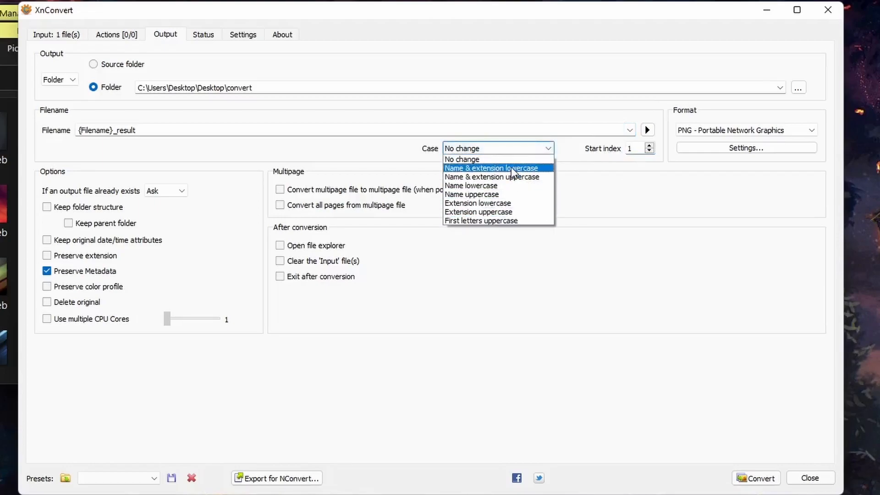
left_click(756, 478)
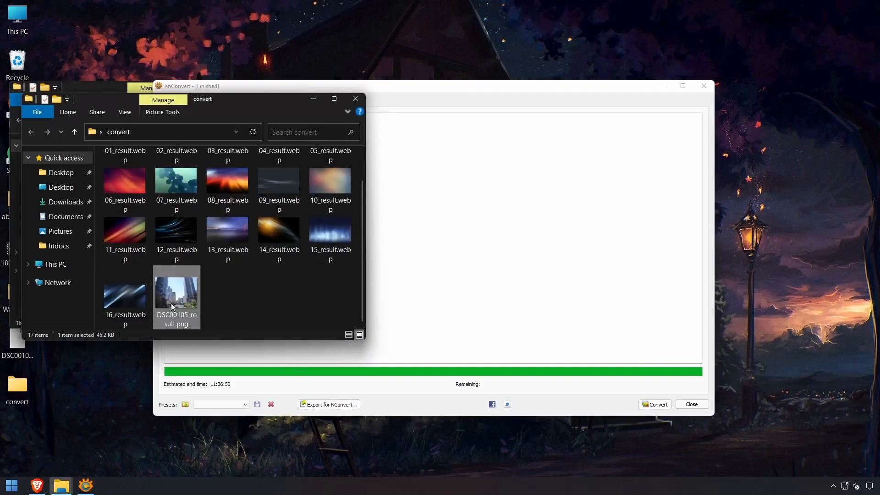
- Preview DSC00105_result.png from the convert folder in Photos
double_click(176, 287)
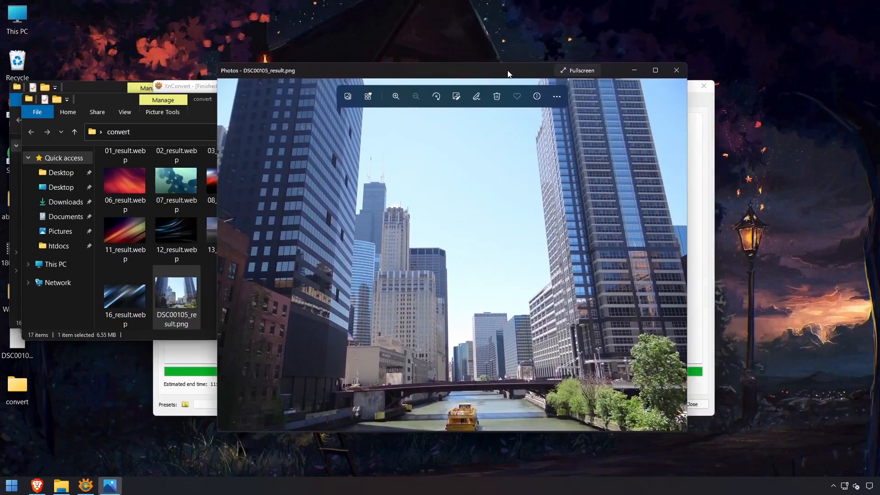
left_click_drag(508, 71, 401, 82)
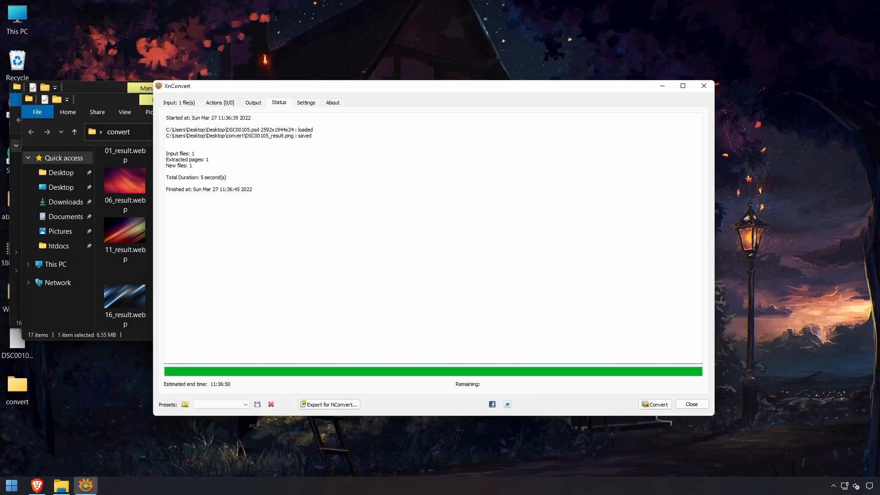
- Browse the Add action categories, try the Retro effect, then remove it from the actions
left_click(219, 102)
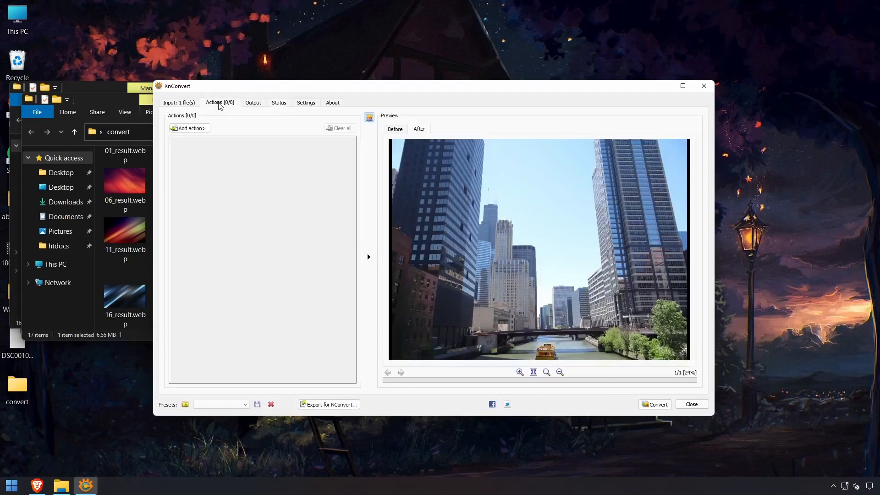
left_click(189, 128)
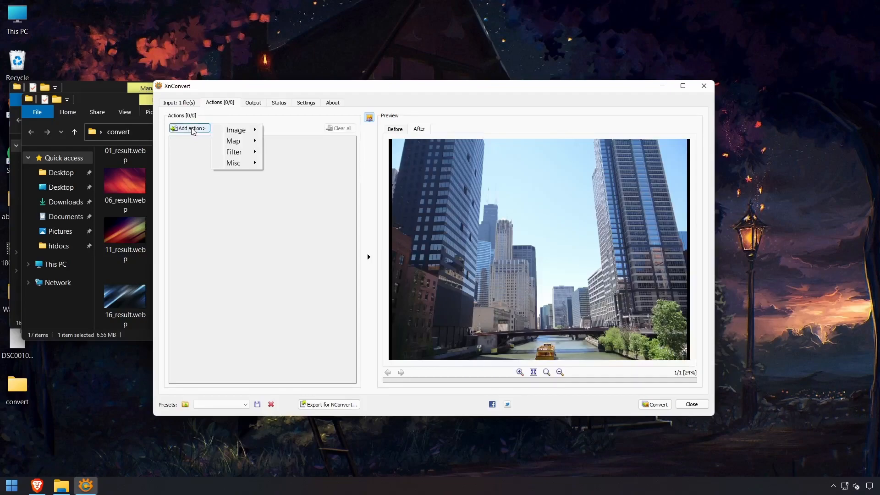
mouse_move(236, 130)
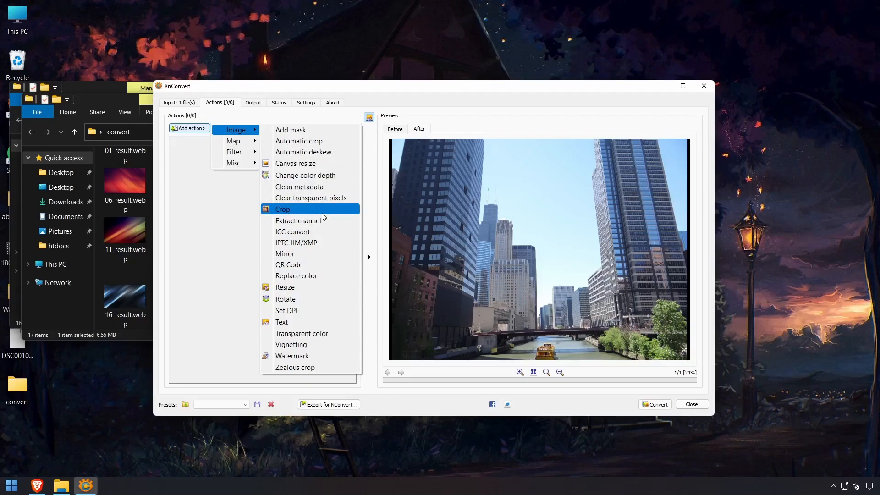
mouse_move(319, 303)
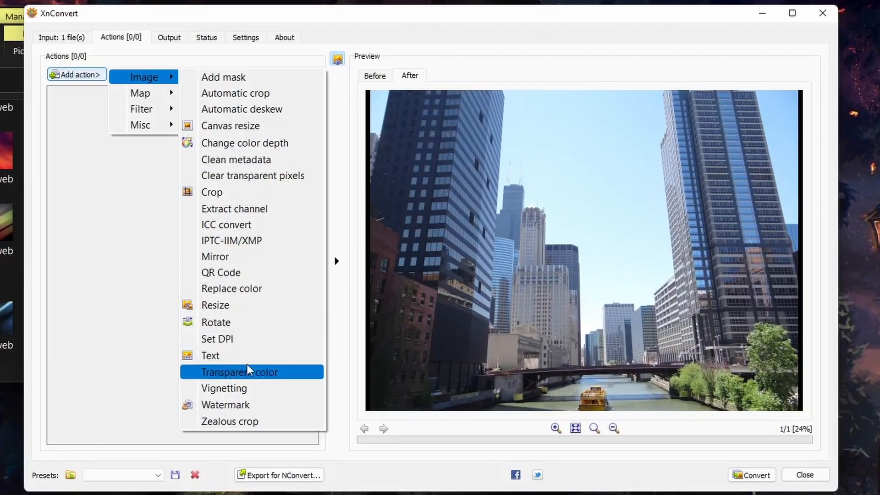
mouse_move(267, 404)
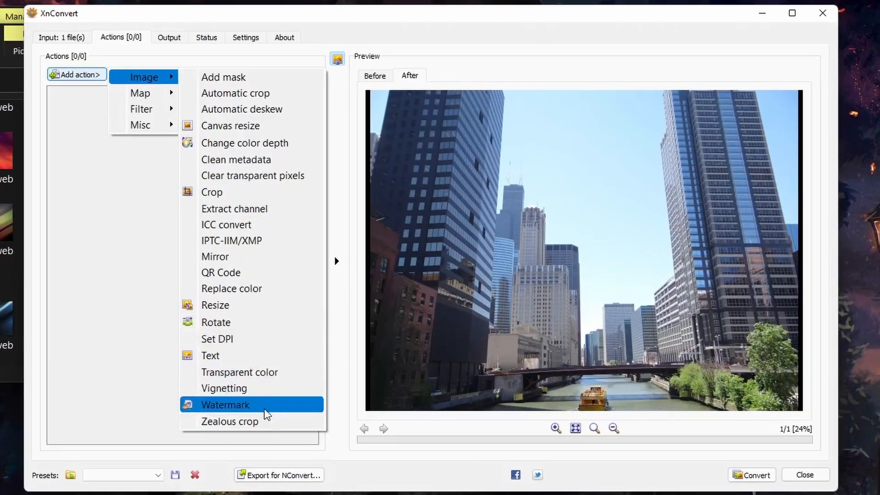
mouse_move(251, 407)
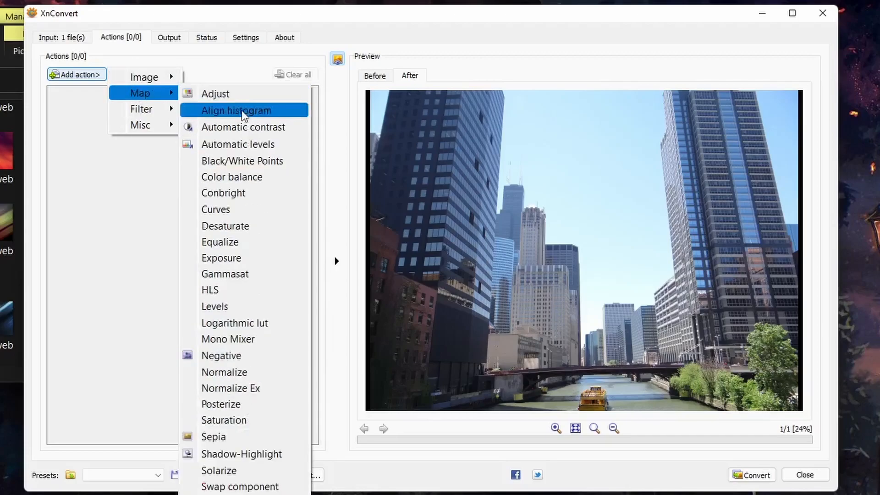
mouse_move(238, 144)
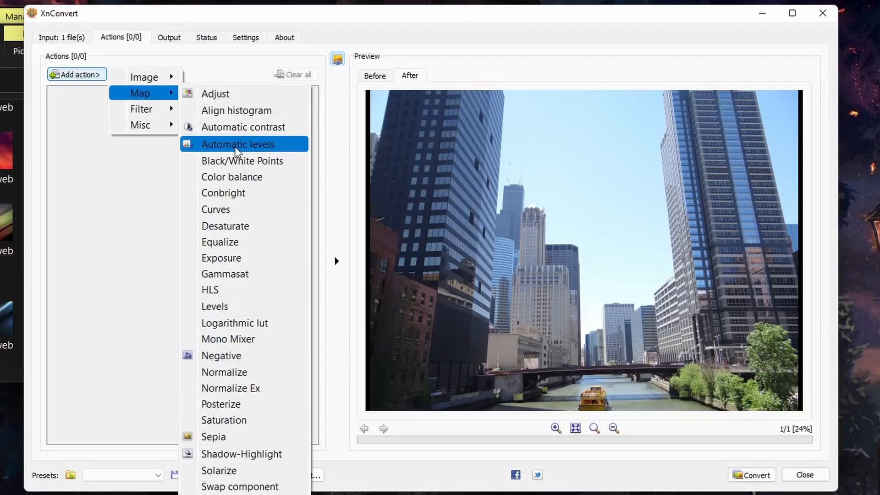
mouse_move(246, 242)
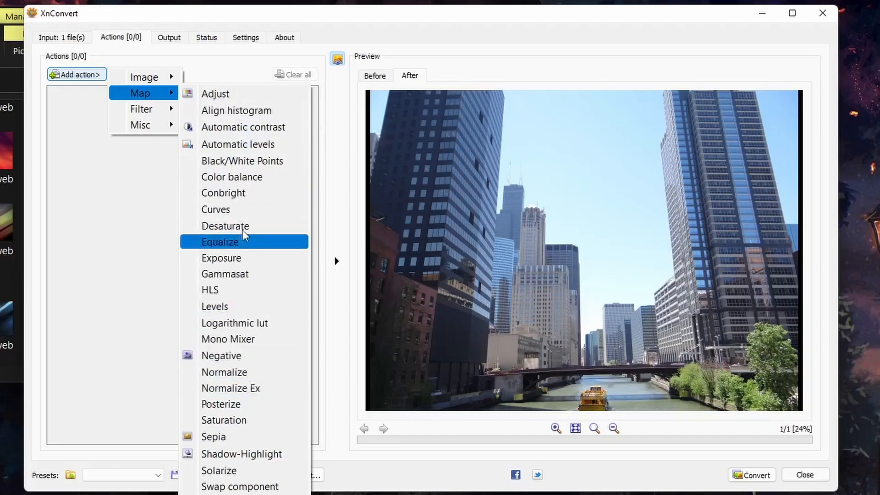
mouse_move(237, 436)
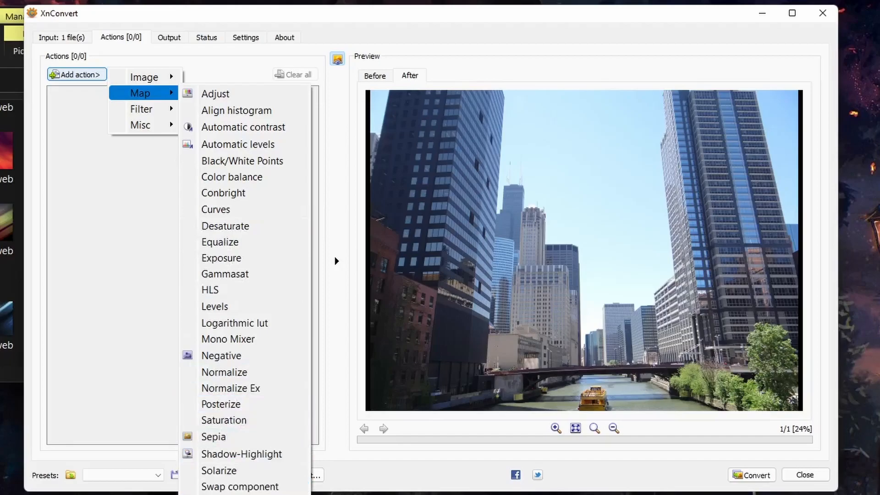
mouse_move(230, 387)
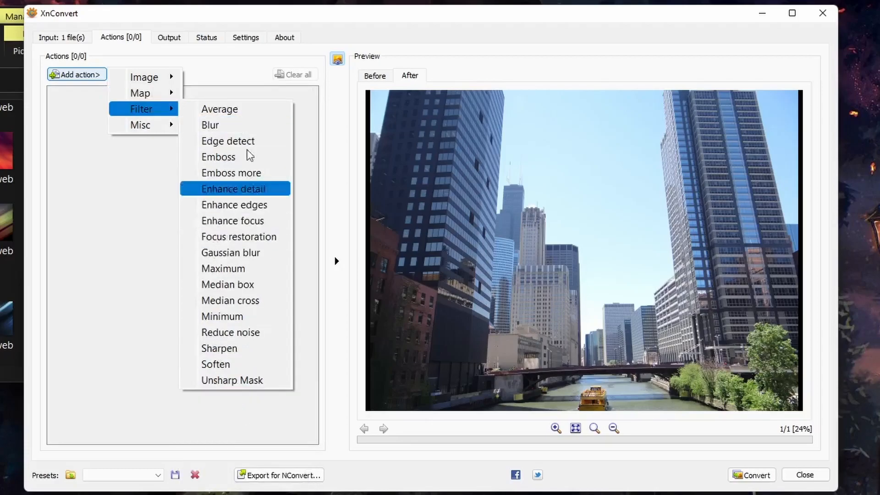
mouse_move(235, 364)
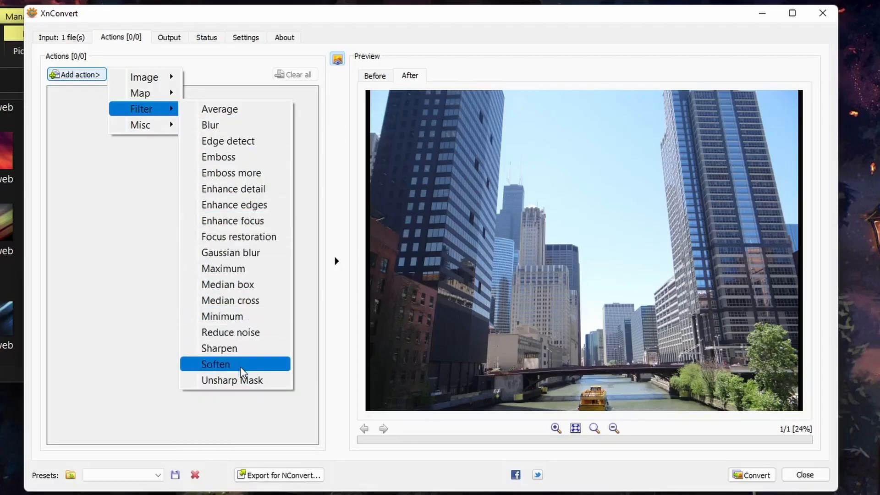
mouse_move(236, 237)
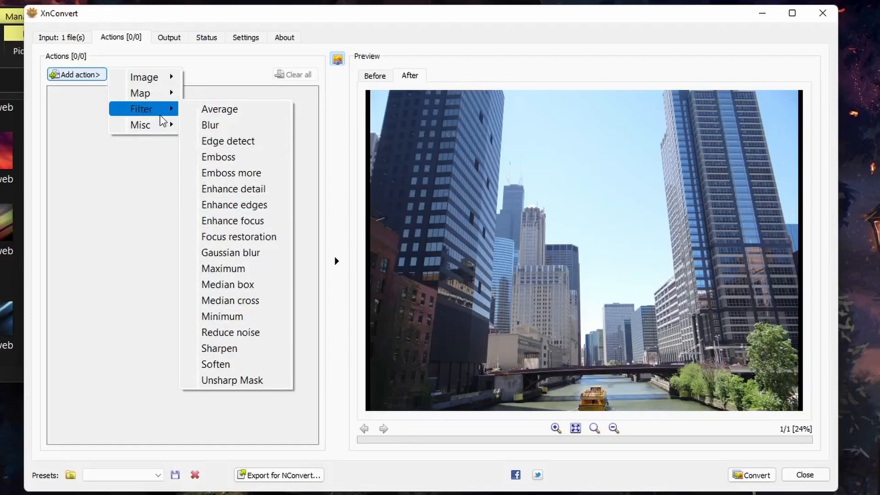
mouse_move(140, 124)
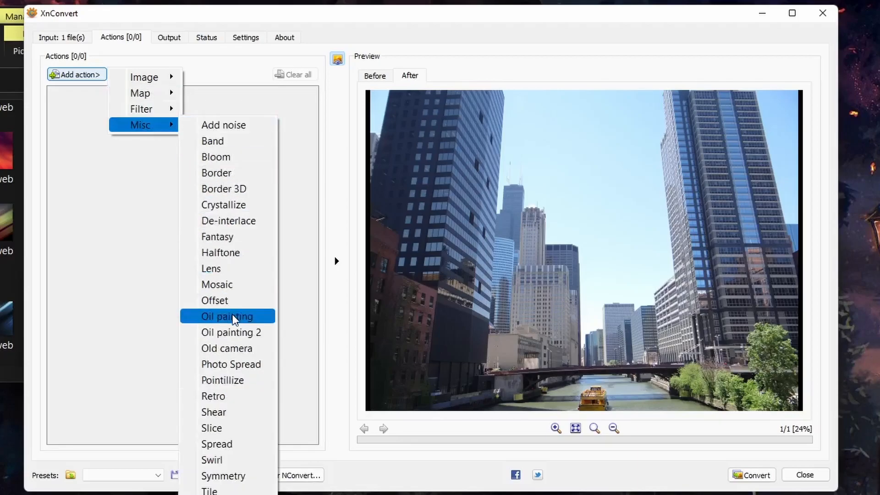
mouse_move(235, 379)
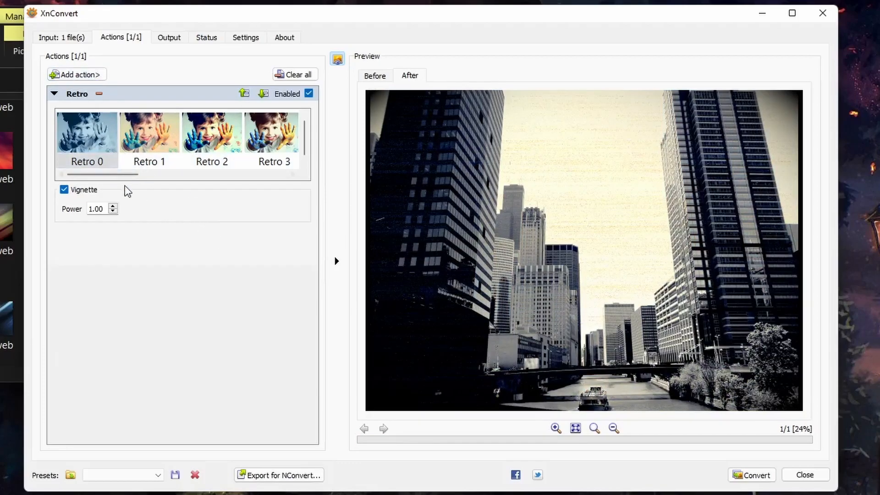
left_click(246, 36)
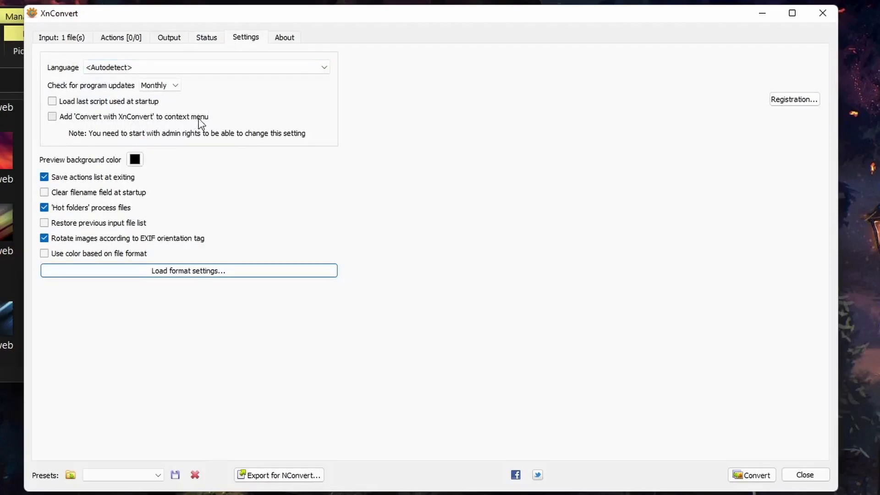
- Tick "Add 'Convert with XnConvert' to context menu" in the settings
left_click(51, 117)
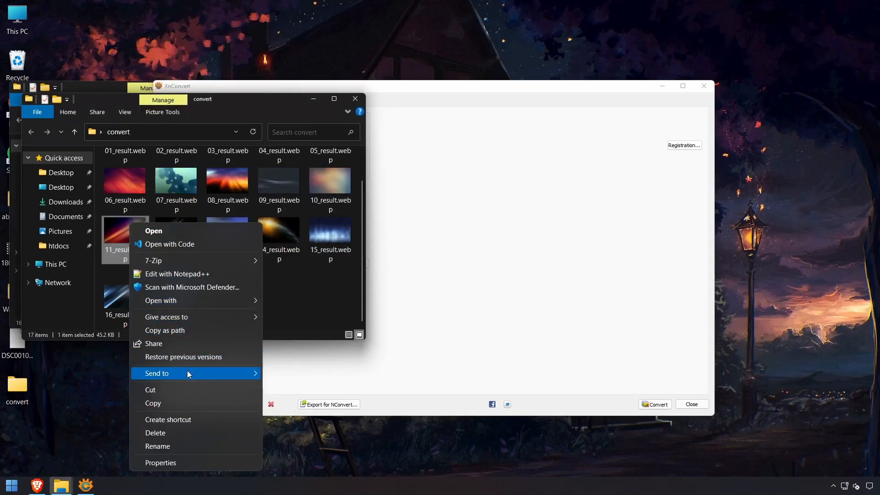
mouse_move(548, 253)
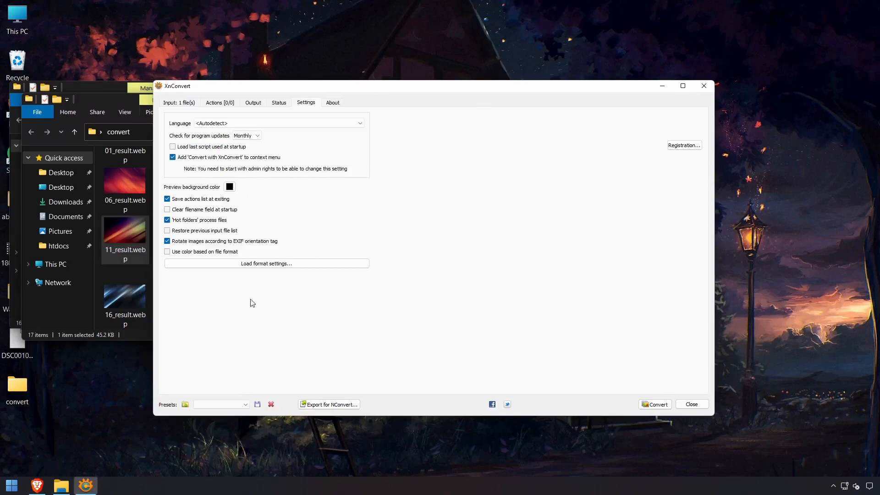
mouse_move(176, 328)
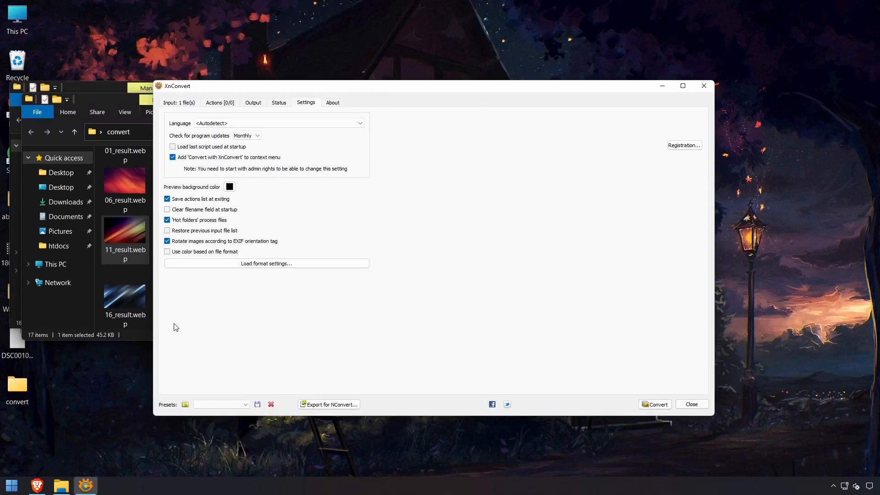